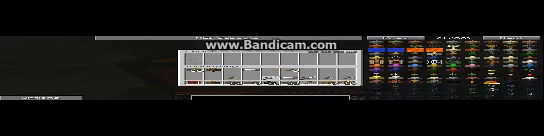
Step: Close the inventory screen to return to the world before opening the chest
key("Escape")
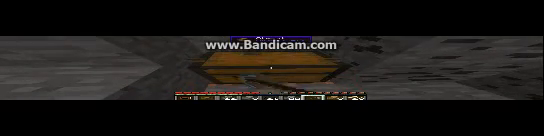